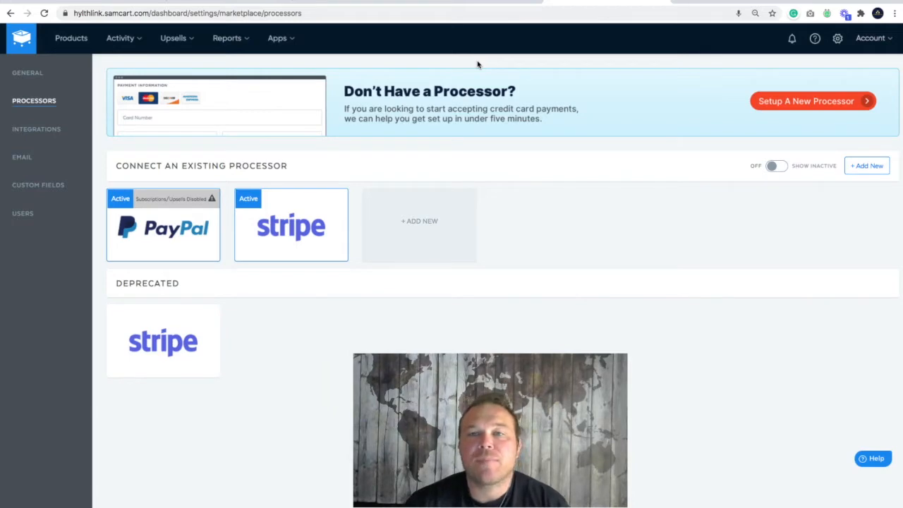
Step: Start a new processor and choose PayPal, opening the Connect To PayPal form
{"action": "left_click", "coordinate": [172, 38]}
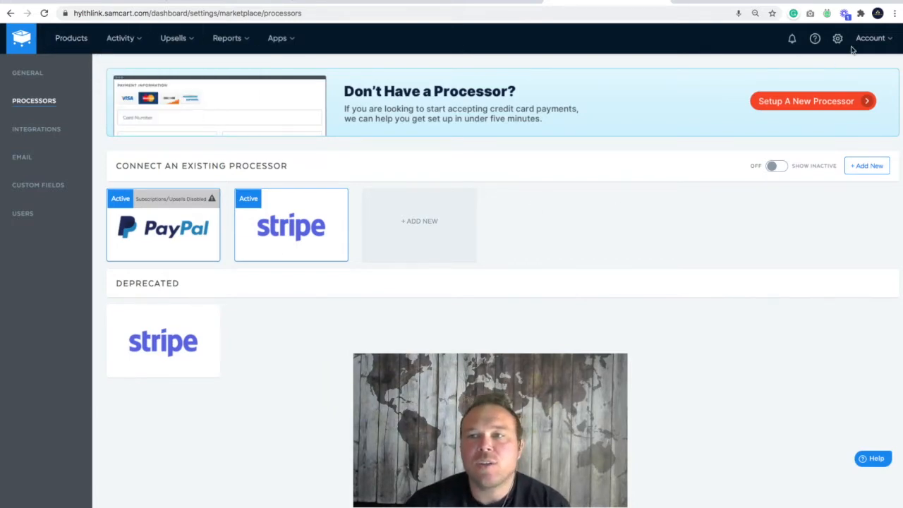
{"action": "mouse_move", "coordinate": [838, 38]}
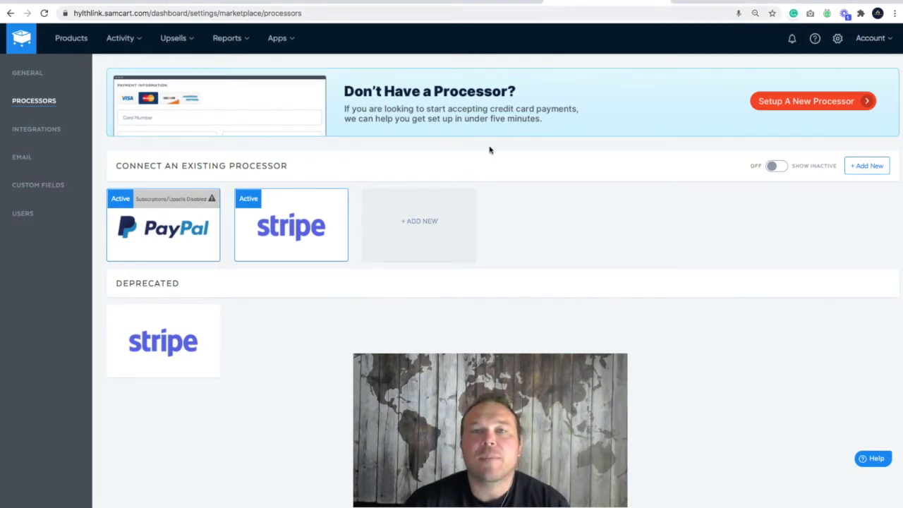
{"action": "mouse_move", "coordinate": [419, 225]}
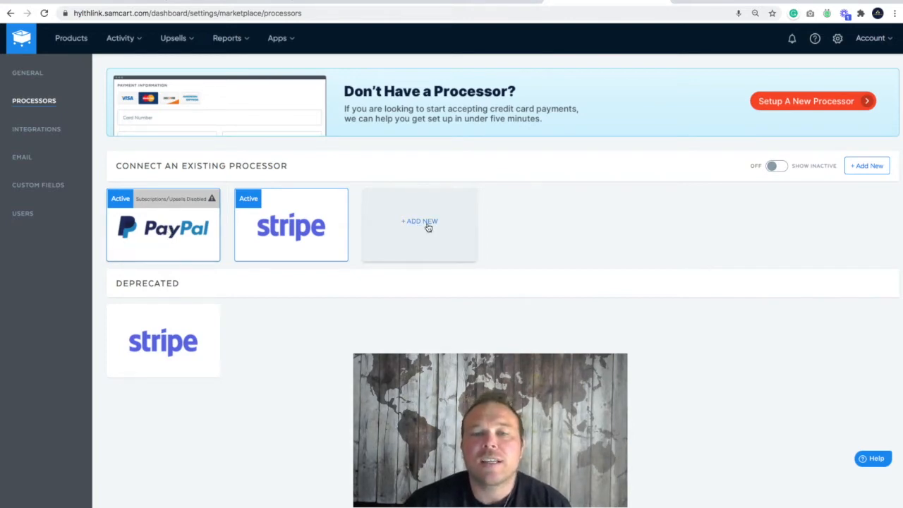
{"action": "left_click", "coordinate": [420, 220]}
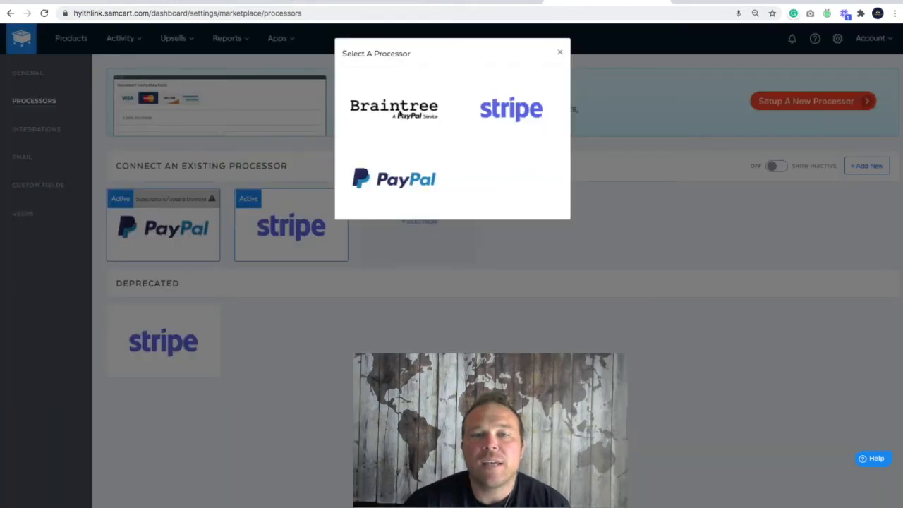
{"action": "mouse_move", "coordinate": [406, 182]}
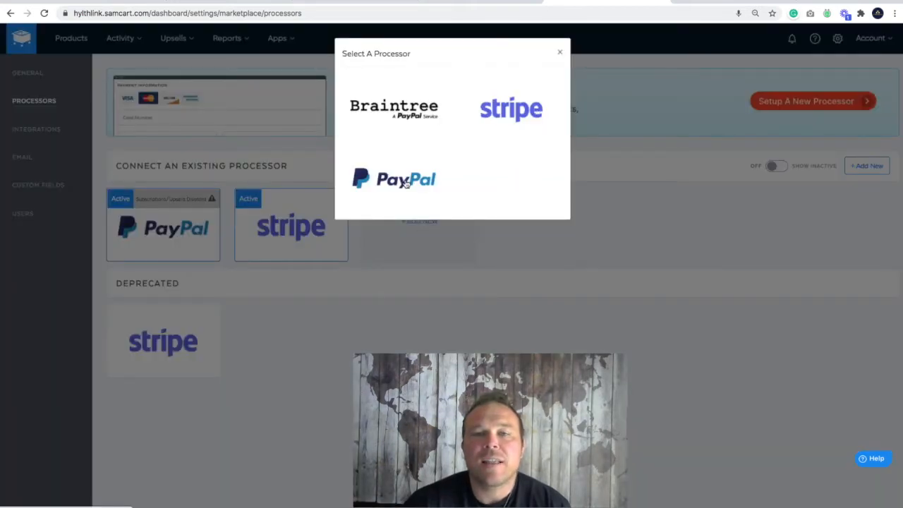
{"action": "left_click", "coordinate": [392, 177]}
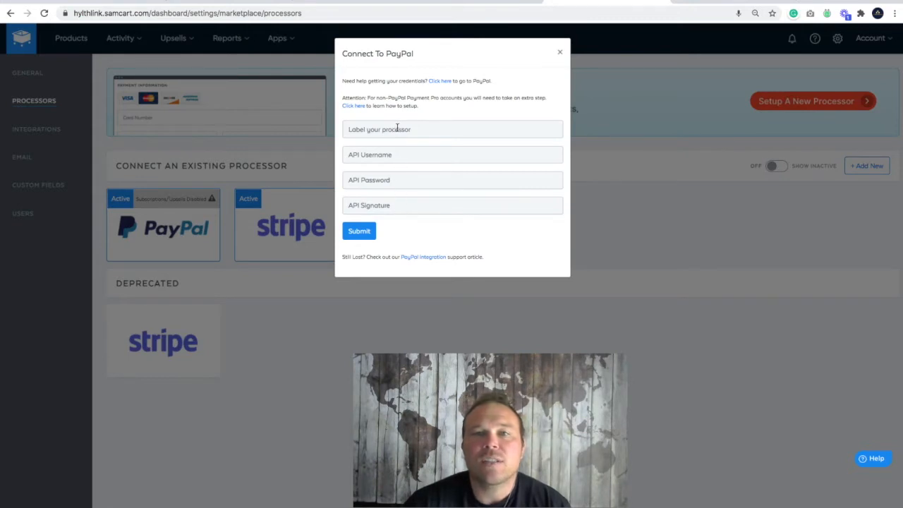
{"action": "mouse_move", "coordinate": [501, 98]}
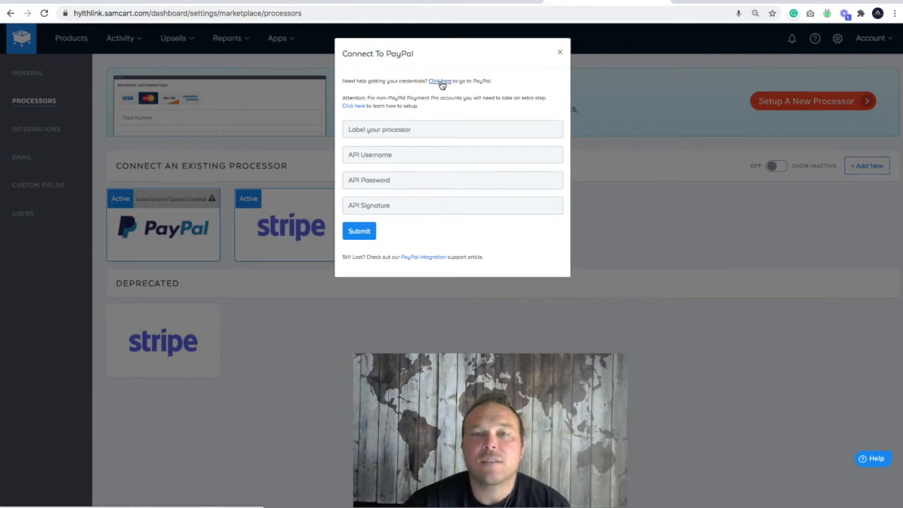
{"action": "left_click", "coordinate": [439, 81]}
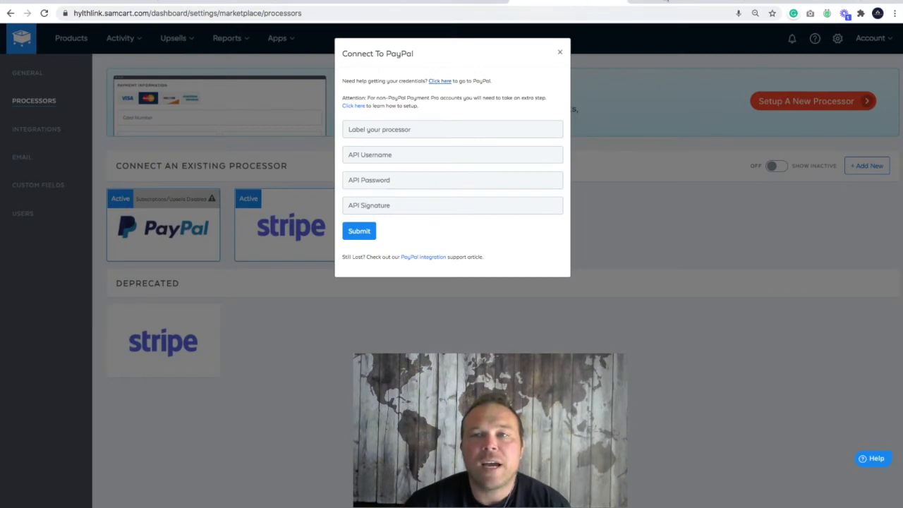
{"action": "left_click", "coordinate": [440, 80]}
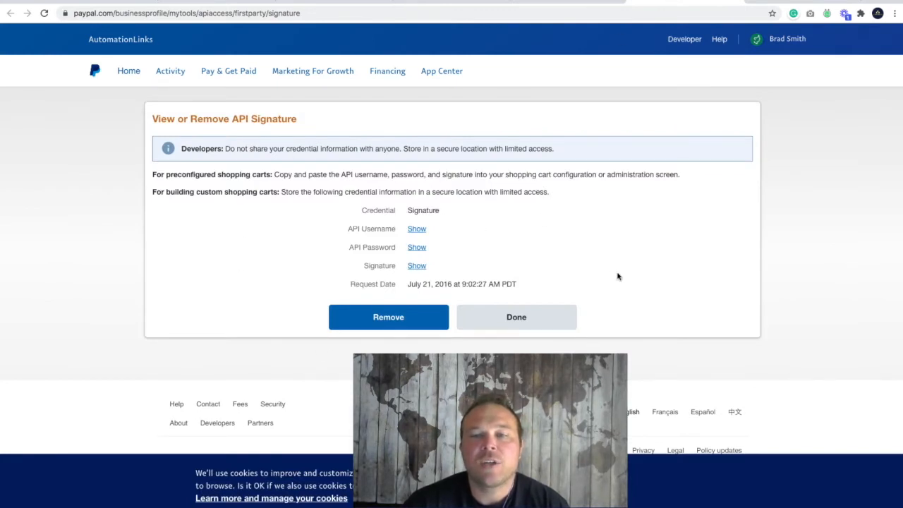
{"action": "mouse_move", "coordinate": [265, 292]}
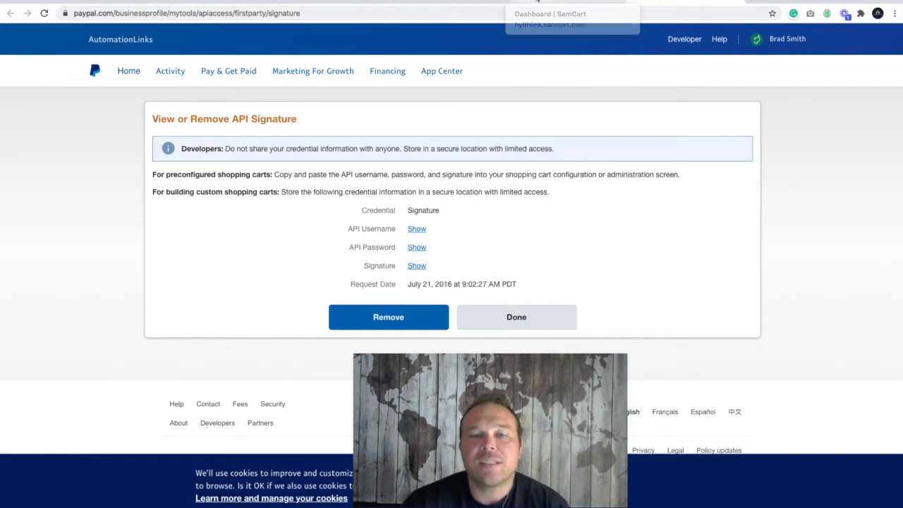
Step: Return to the SamCart tab with the Connect To PayPal form still empty
{"action": "left_click", "coordinate": [571, 14]}
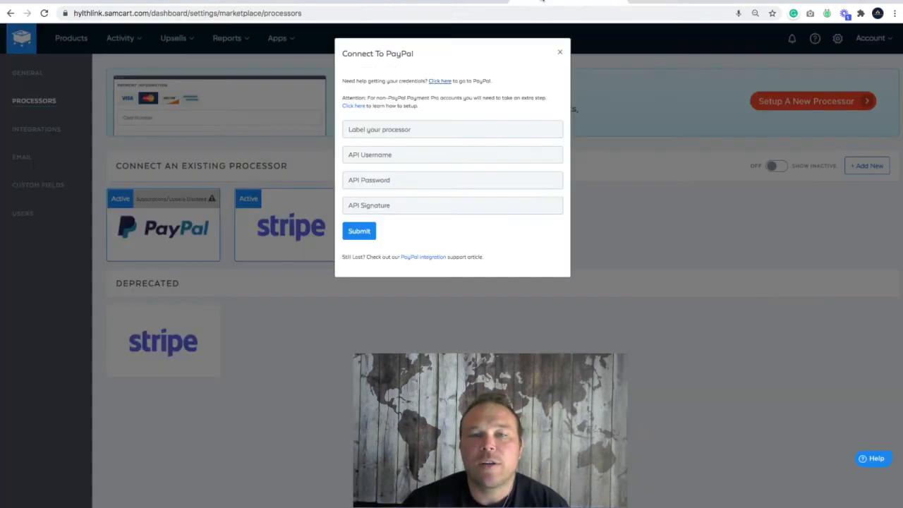
Step: Enter PayPal as the processor label, then reveal the API username on PayPal to copy it
{"action": "left_click", "coordinate": [433, 129]}
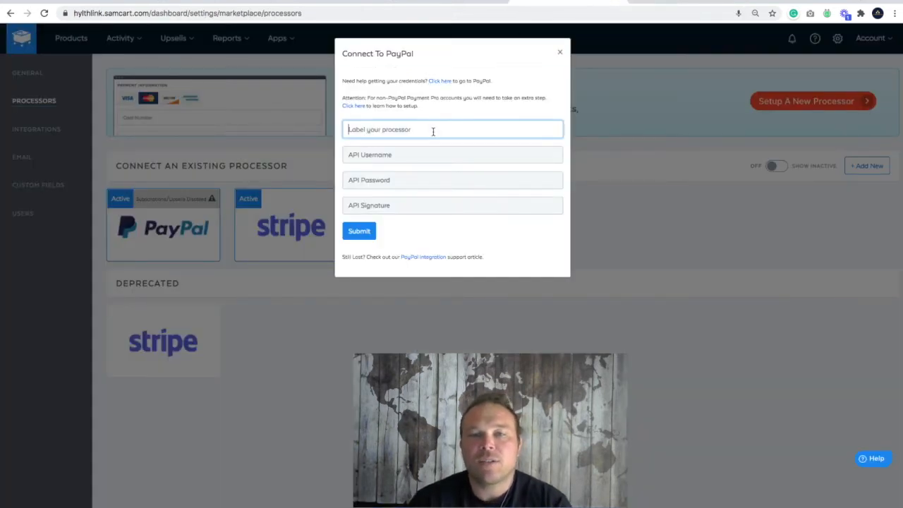
{"action": "type", "text": "PayPal"}
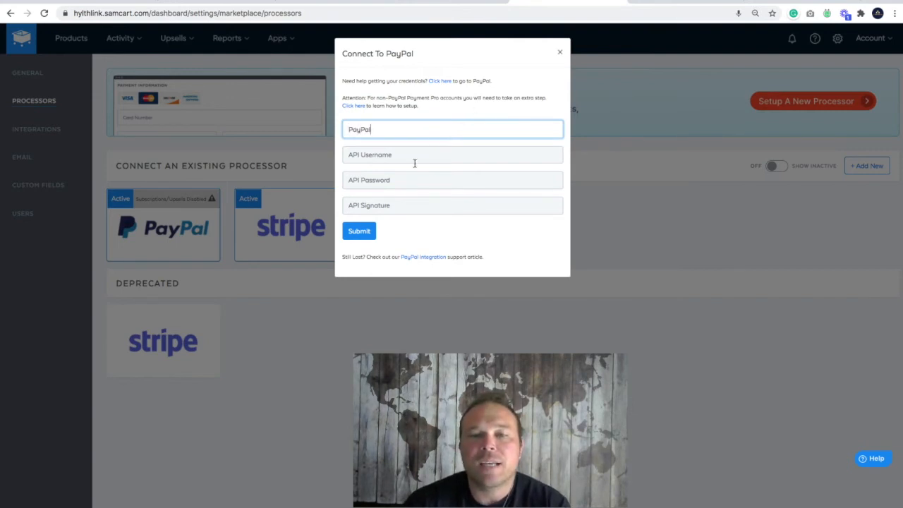
{"action": "left_click", "coordinate": [452, 153]}
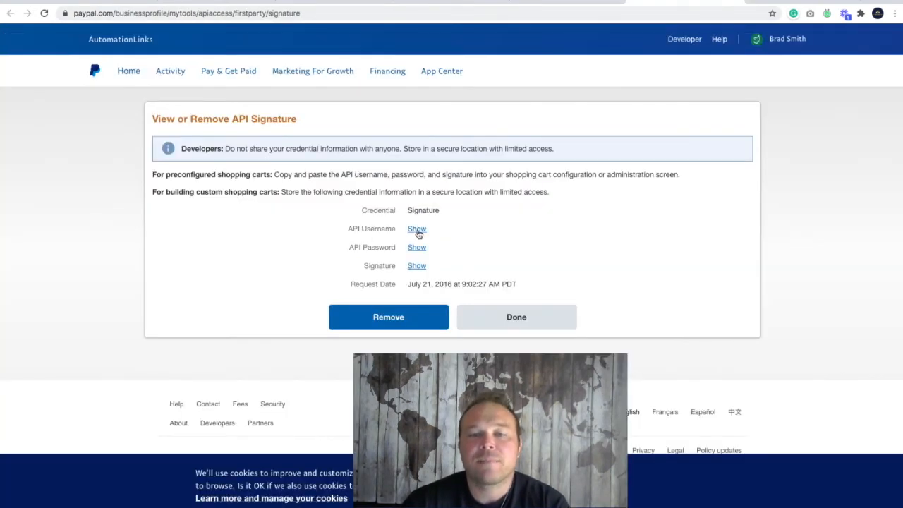
{"action": "left_click", "coordinate": [416, 228]}
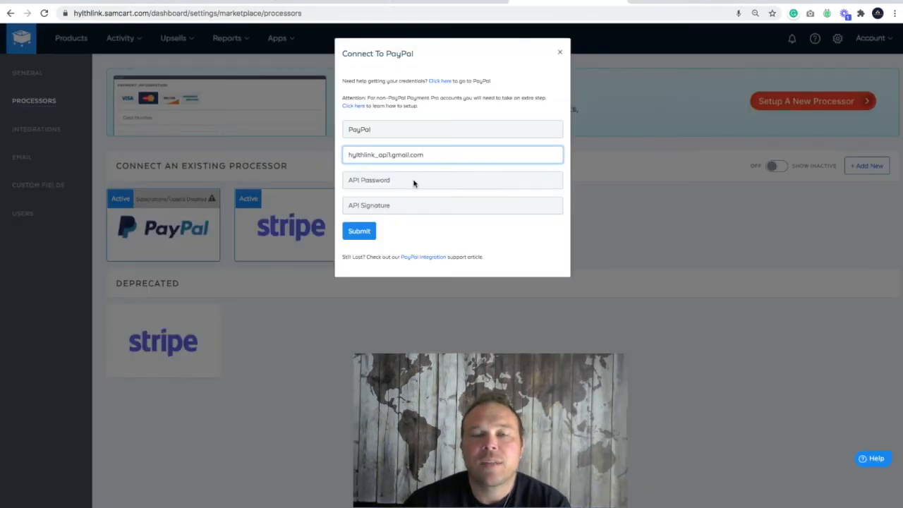
{"action": "left_click", "coordinate": [452, 180]}
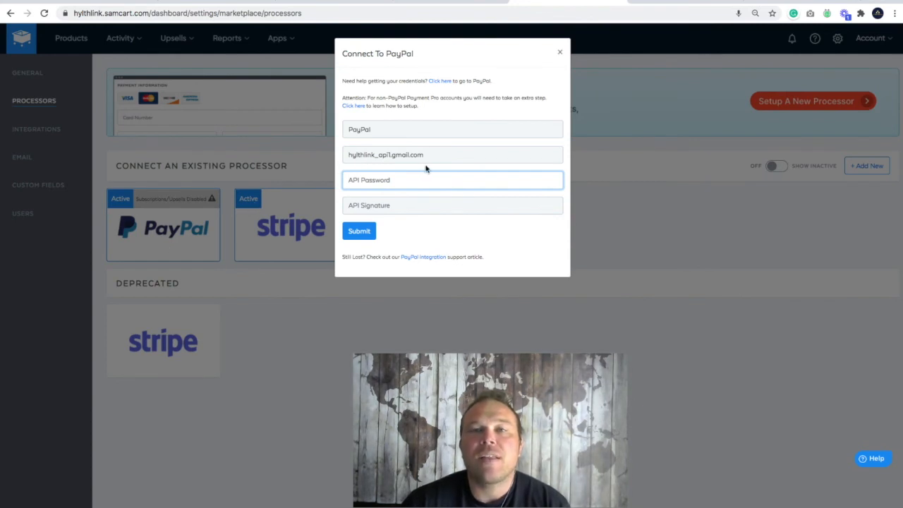
{"action": "mouse_move", "coordinate": [477, 106]}
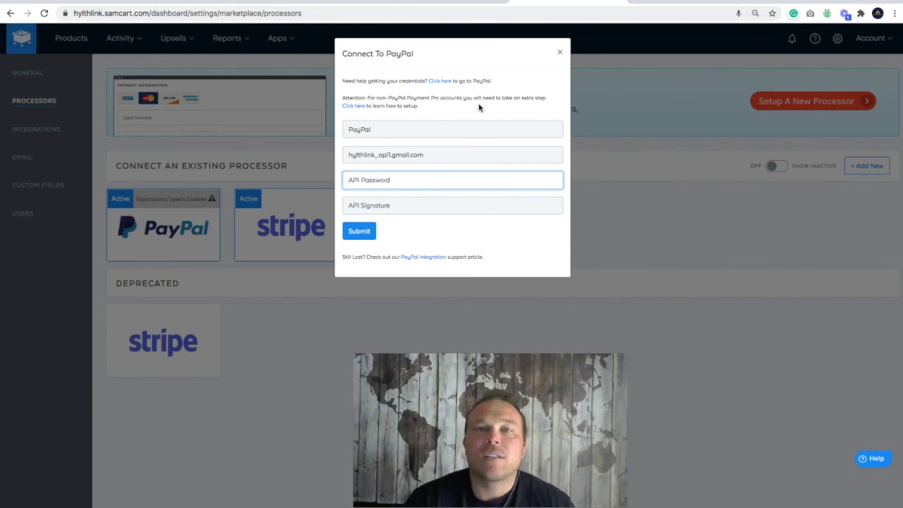
{"action": "mouse_move", "coordinate": [497, 99]}
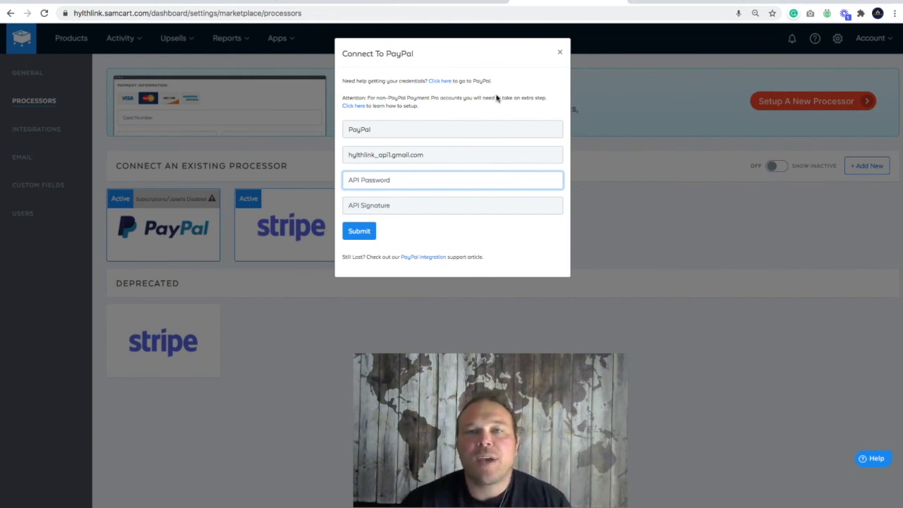